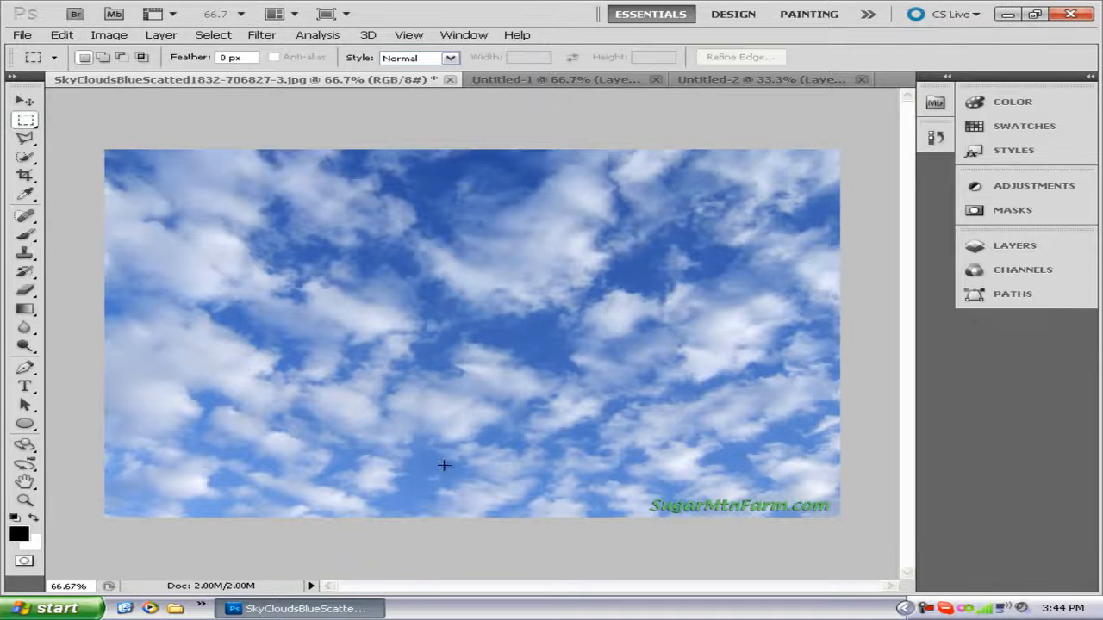
{"action": "mouse_move", "coordinate": [459, 449]}
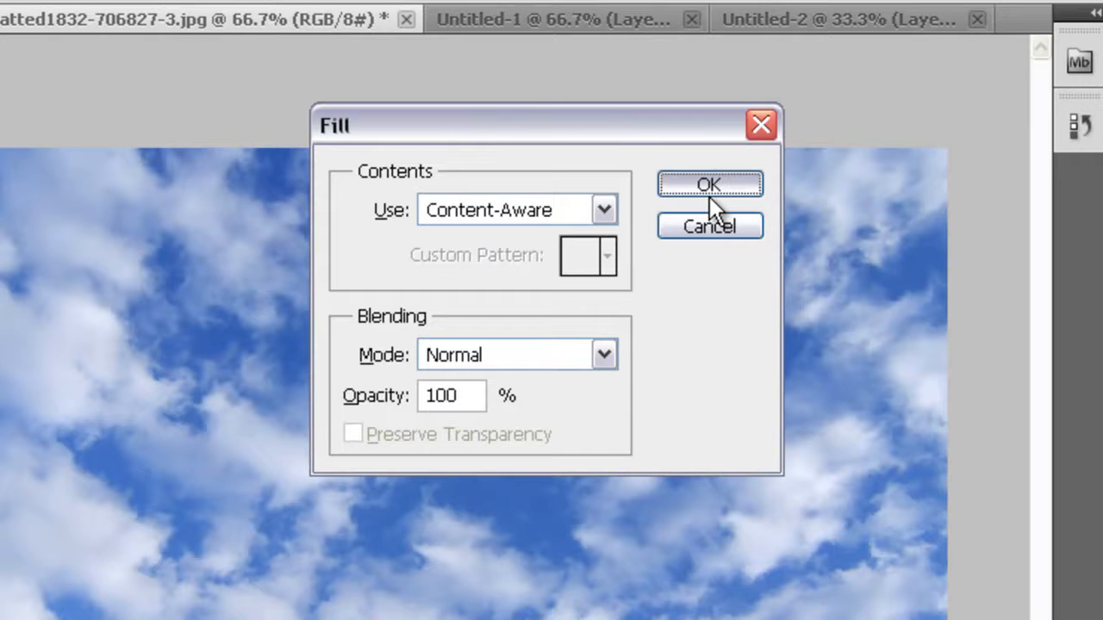
Confirm the Content-Aware fill over the SugarMtnFarm.com watermark
{"action": "left_click", "coordinate": [709, 185]}
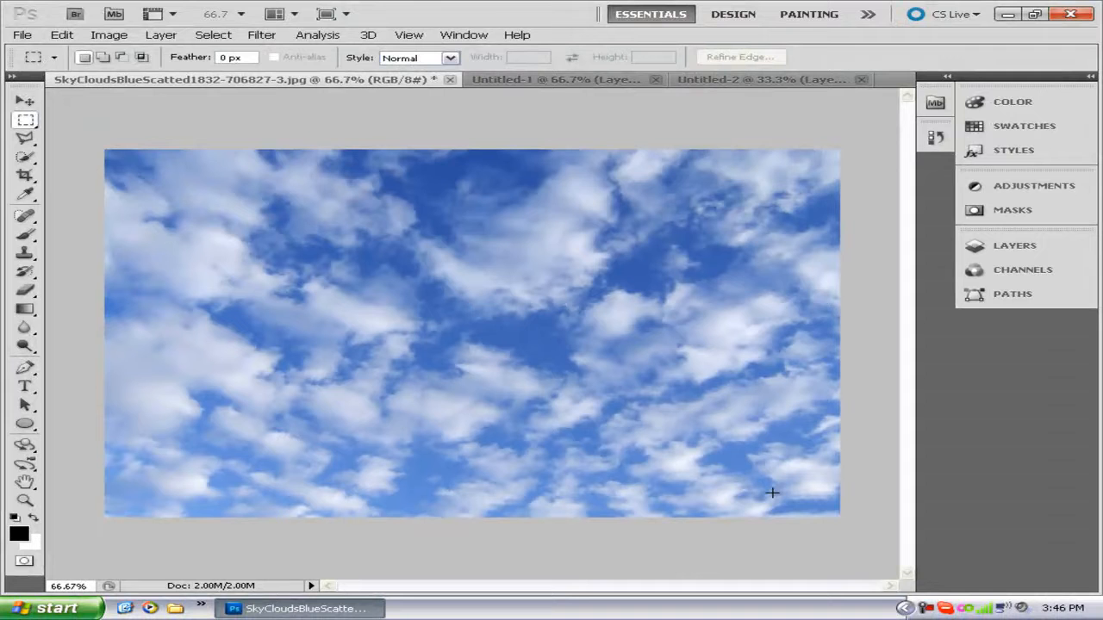
{"action": "mouse_move", "coordinate": [753, 275]}
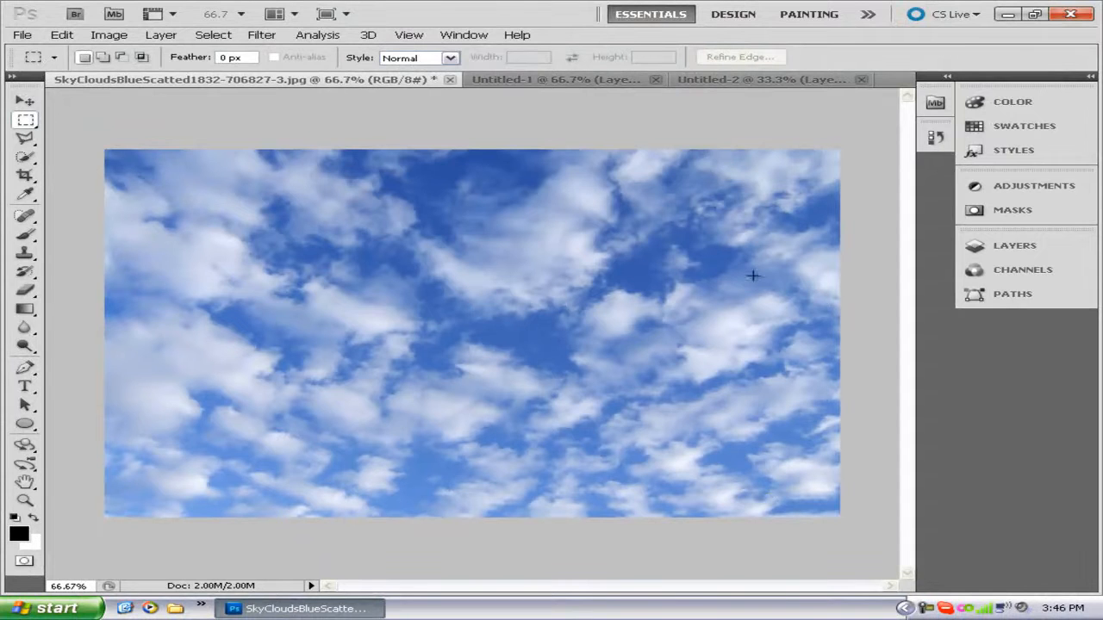
{"action": "mouse_move", "coordinate": [541, 106]}
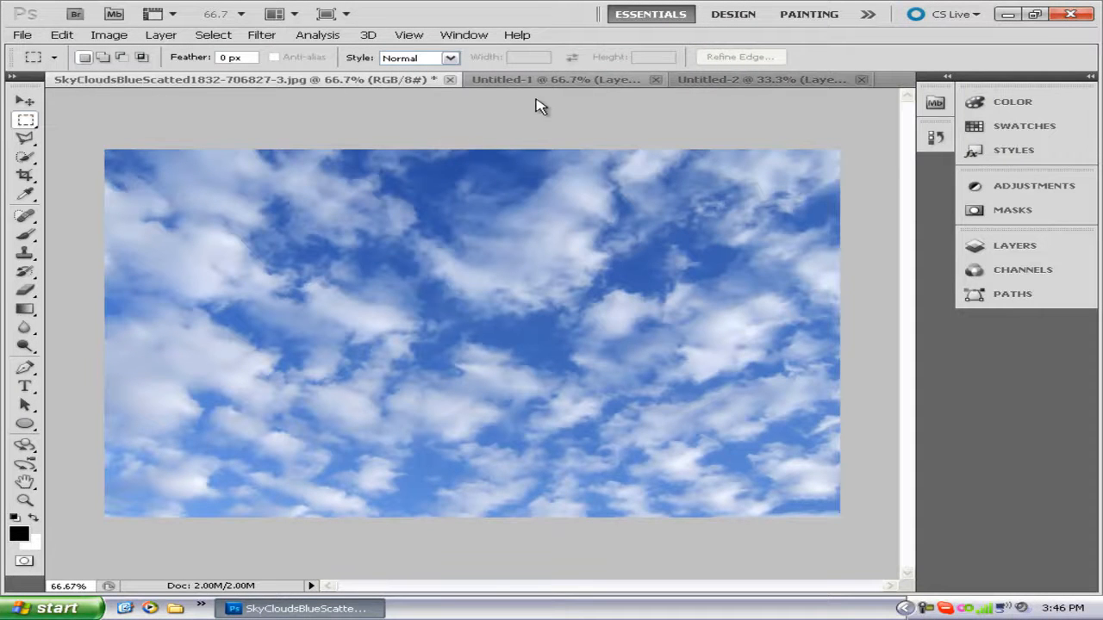
Switch to the Untitled-1 document with the sky photo on white canvas
{"action": "left_click", "coordinate": [556, 79]}
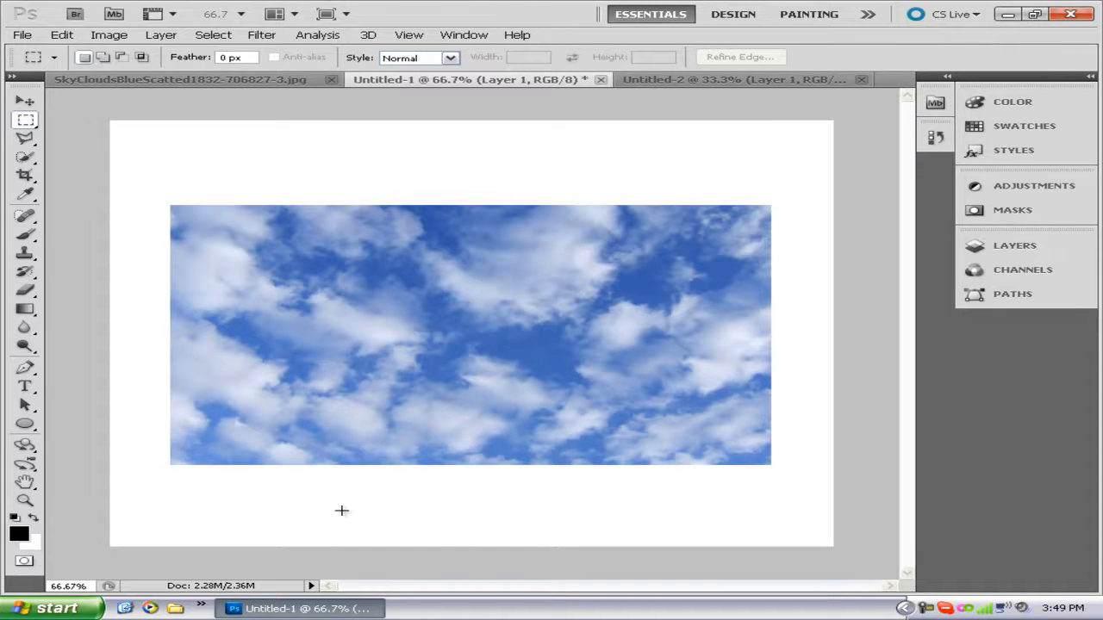
{"action": "mouse_move", "coordinate": [204, 200]}
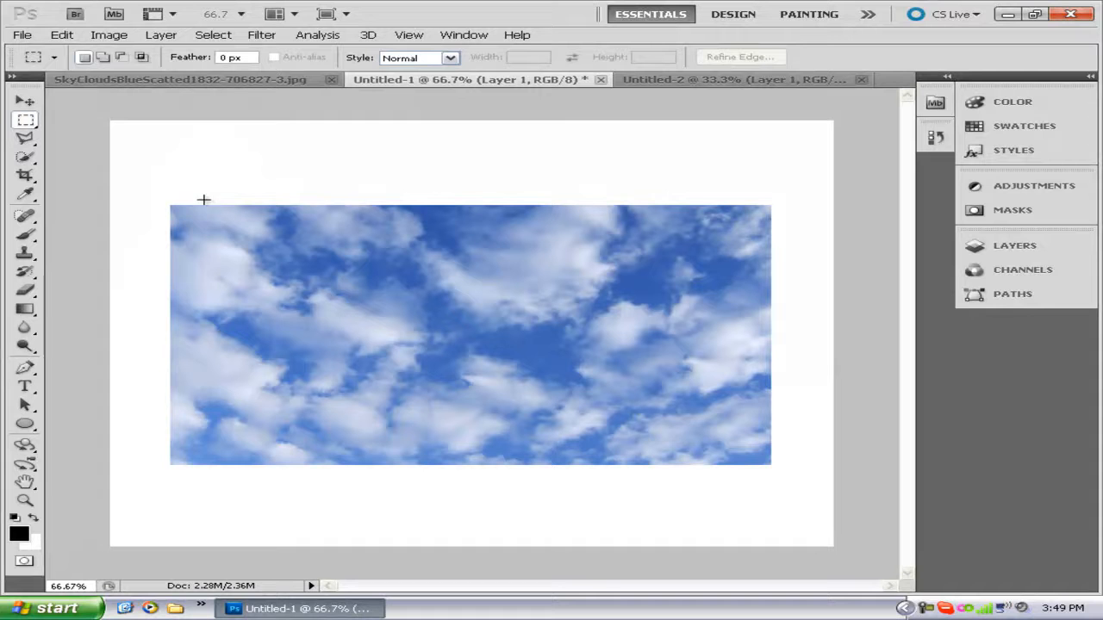
{"action": "mouse_move", "coordinate": [269, 261]}
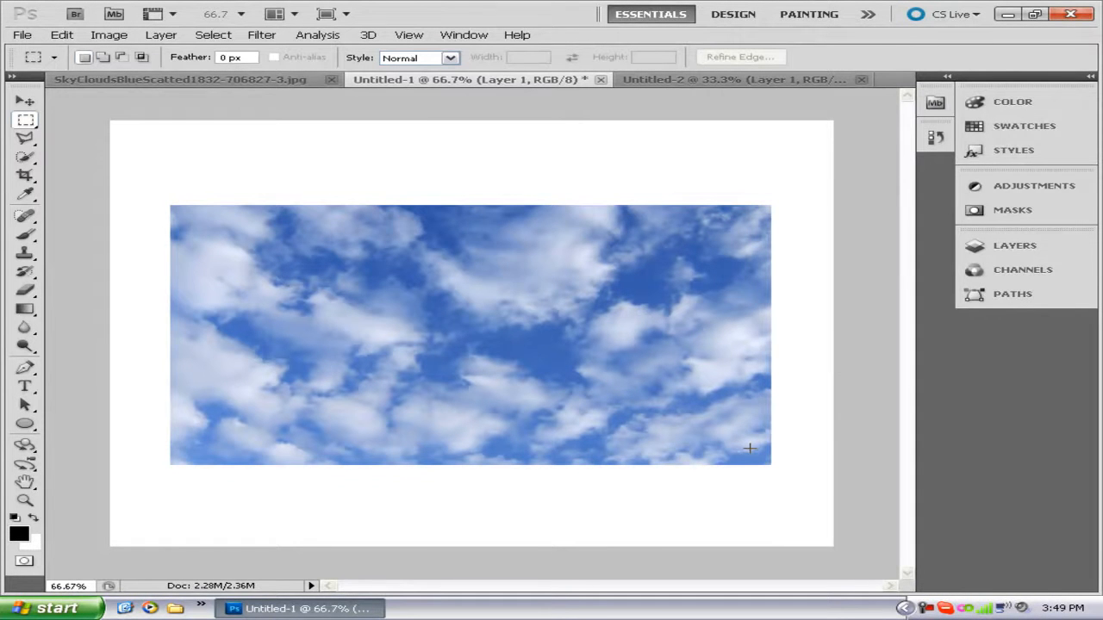
{"action": "mouse_move", "coordinate": [753, 452]}
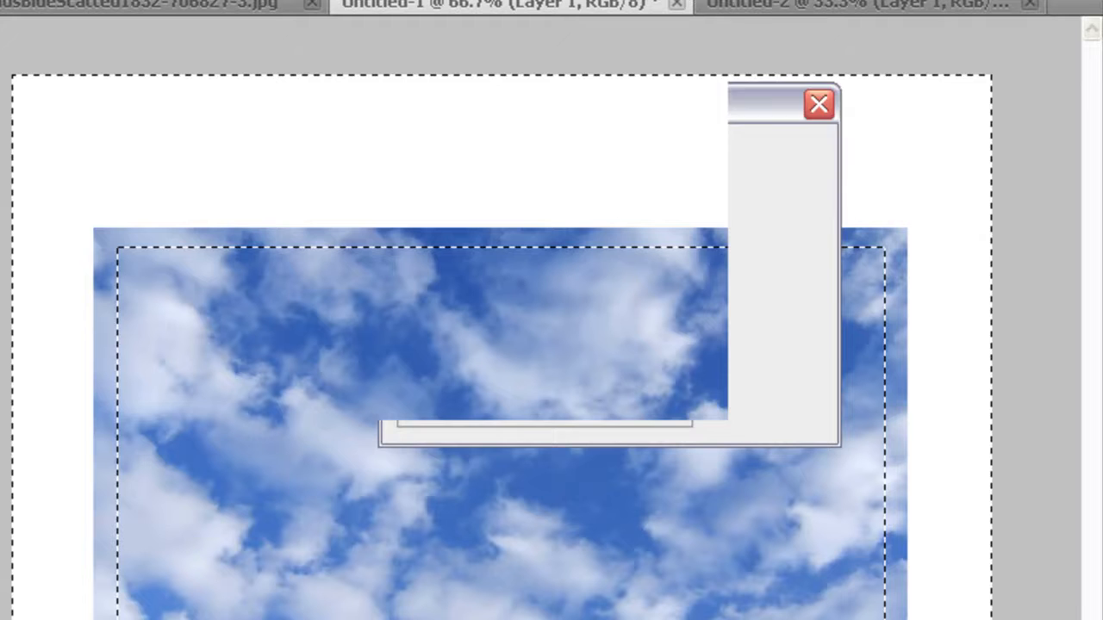
Confirm the Content-Aware fill of the white border in Untitled-1
{"action": "left_click", "coordinate": [818, 104]}
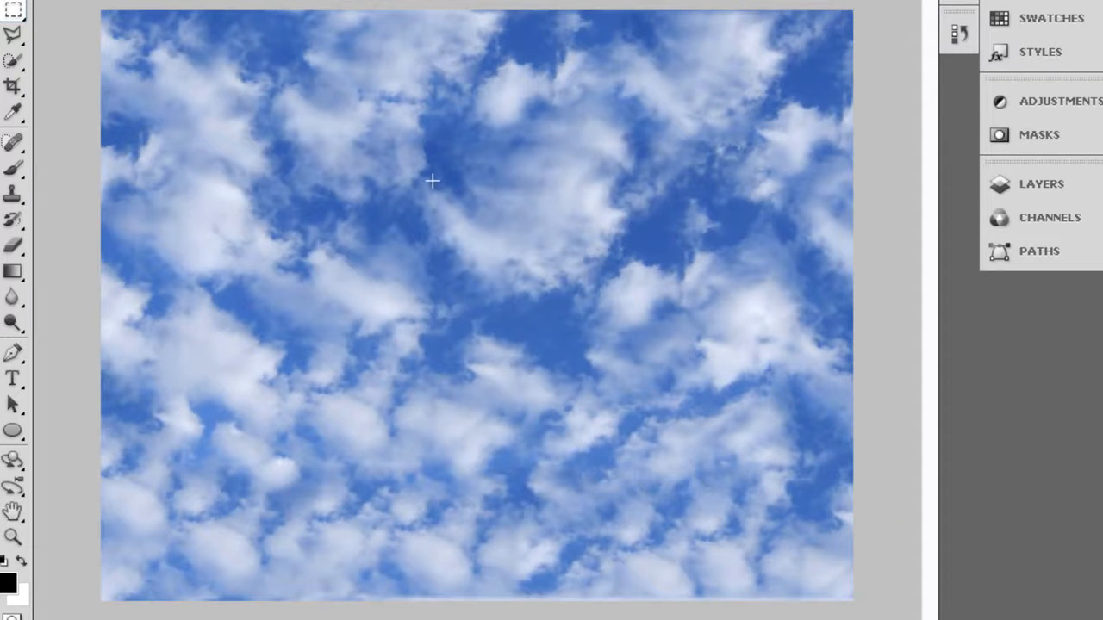
{"action": "mouse_move", "coordinate": [125, 300]}
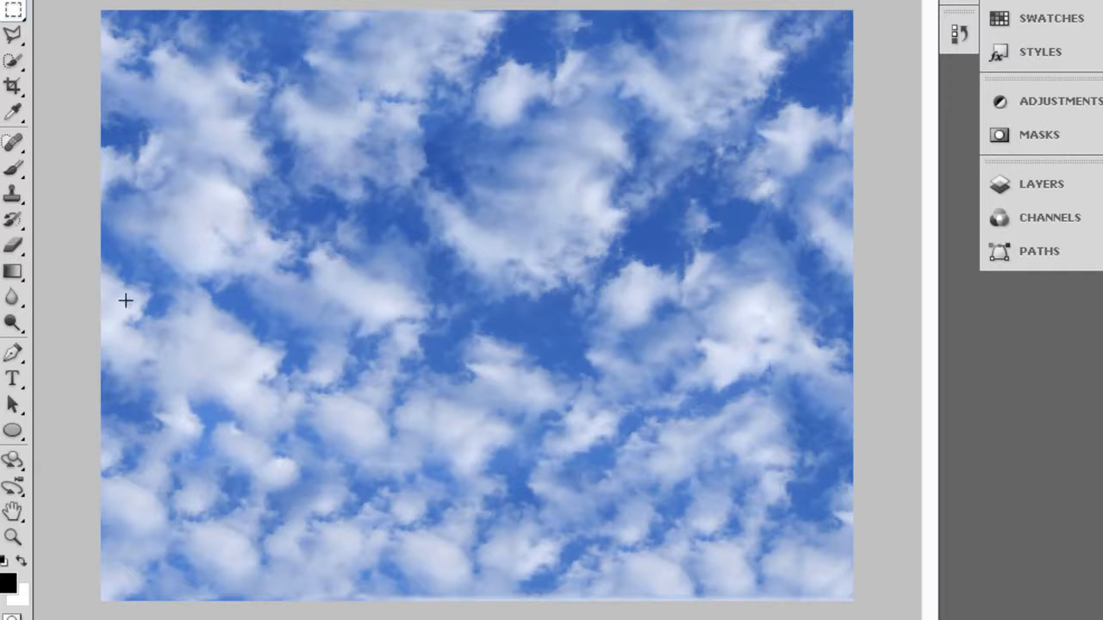
{"action": "mouse_move", "coordinate": [180, 549]}
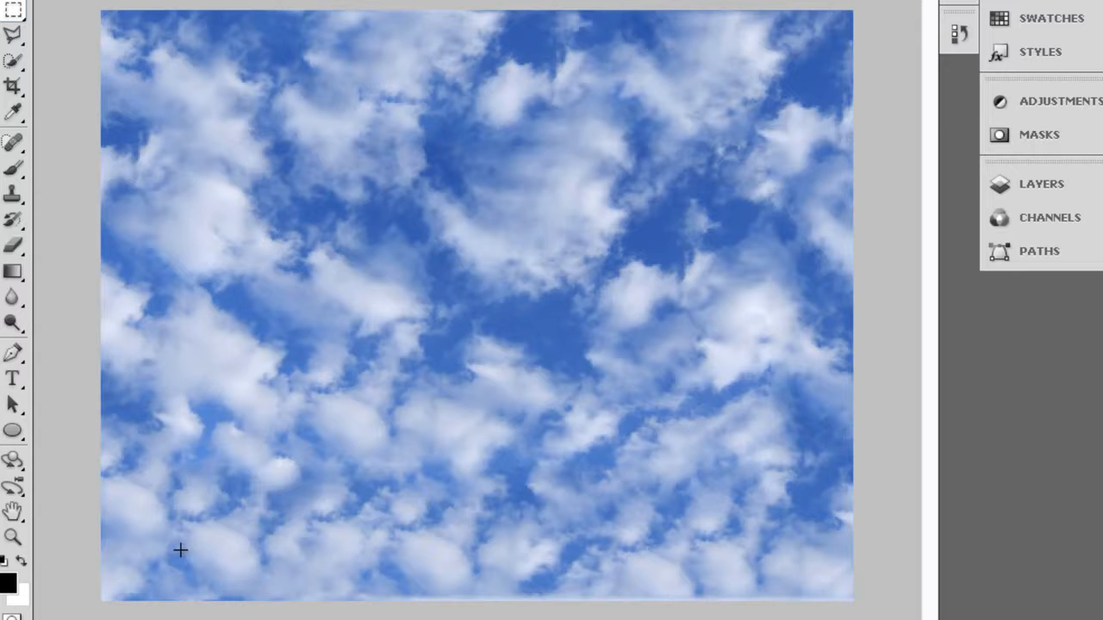
{"action": "mouse_move", "coordinate": [187, 435]}
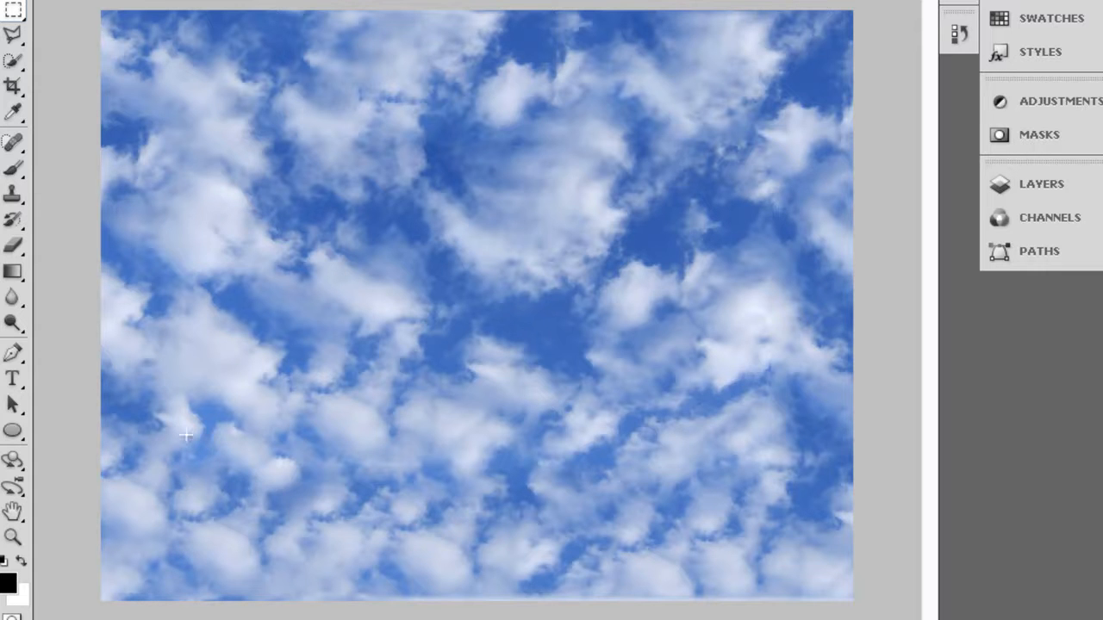
{"action": "mouse_move", "coordinate": [495, 327]}
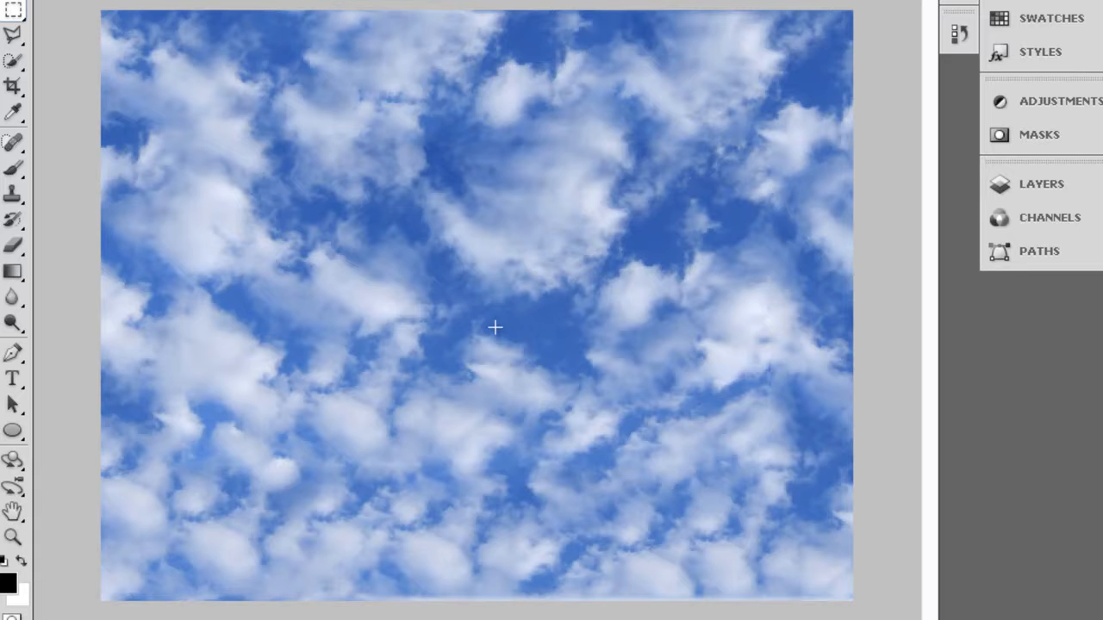
{"action": "mouse_move", "coordinate": [474, 290]}
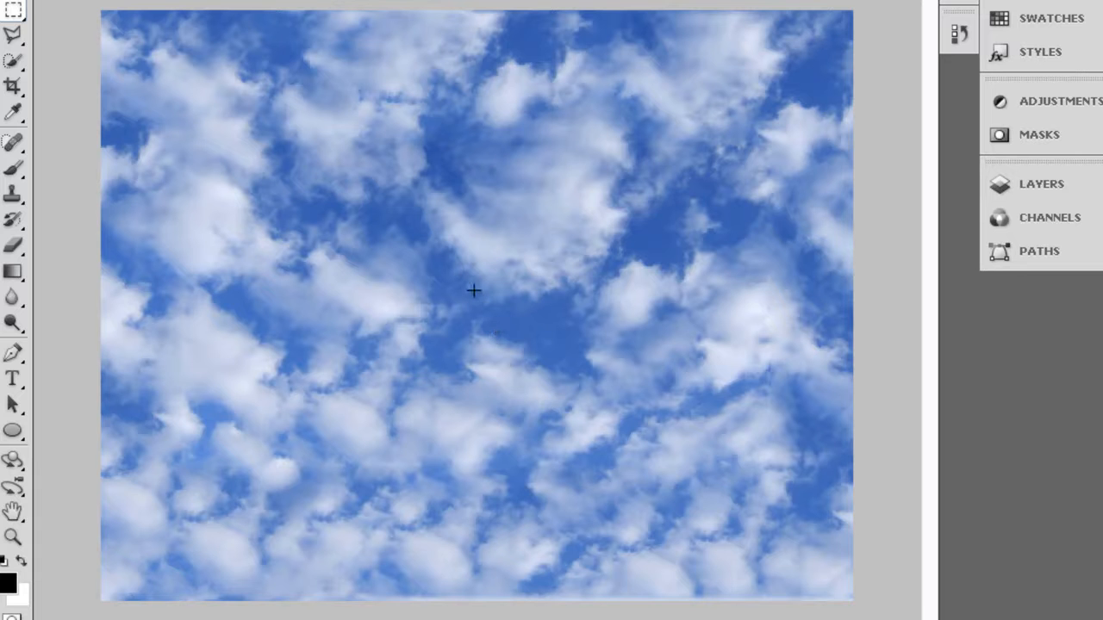
{"action": "mouse_move", "coordinate": [476, 253]}
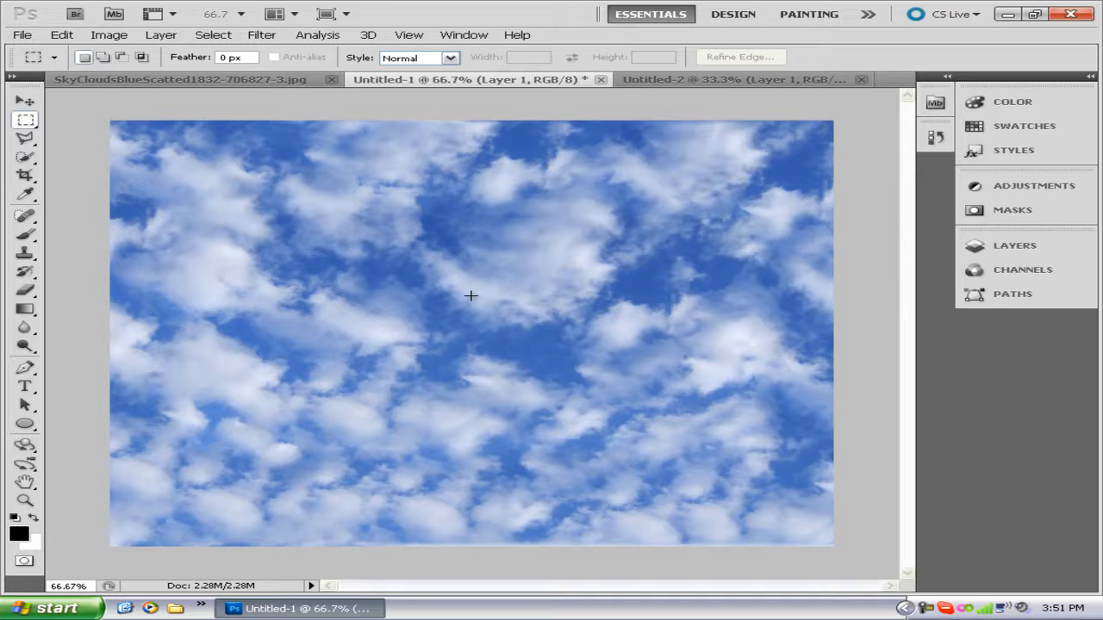
{"action": "mouse_move", "coordinate": [474, 303]}
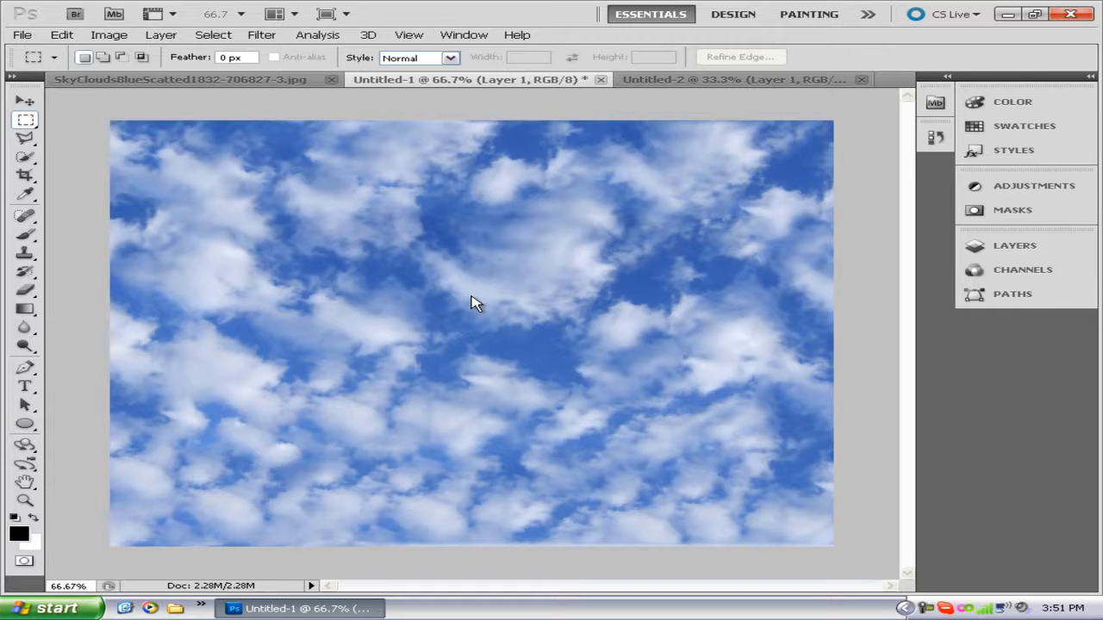
Switch to the Untitled-2 document showing the ocean with swimmers
{"action": "left_click", "coordinate": [736, 79]}
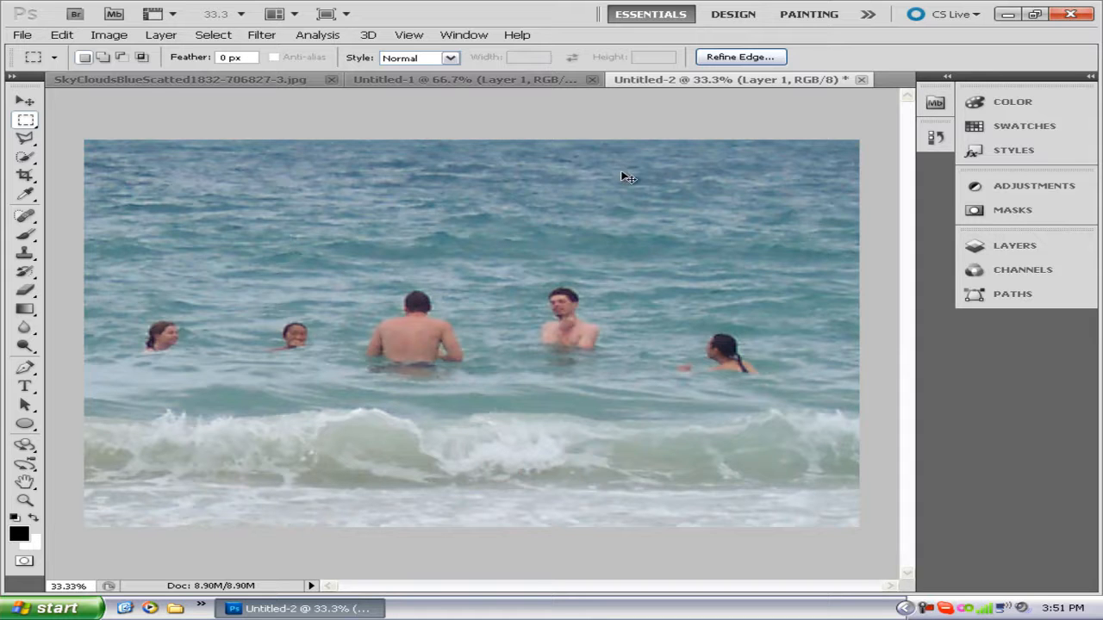
{"action": "mouse_move", "coordinate": [621, 172]}
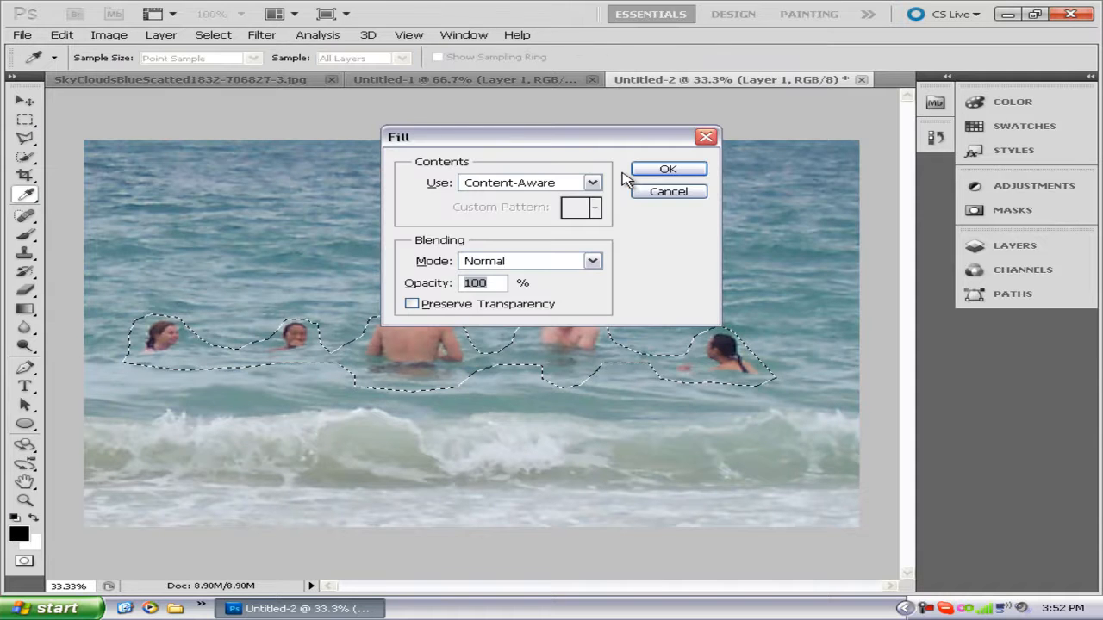
Confirm the Content-Aware fill over the five selected swimmers
{"action": "left_click", "coordinate": [667, 169]}
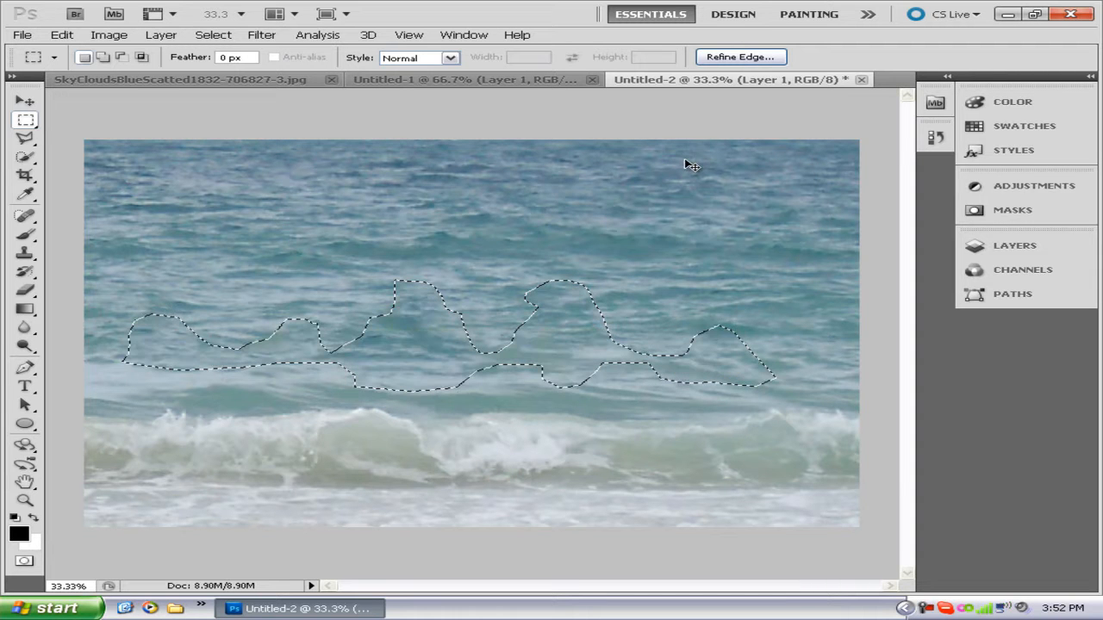
Deselect the retouched ocean area with Ctrl+D
{"action": "key", "text": "ctrl+d"}
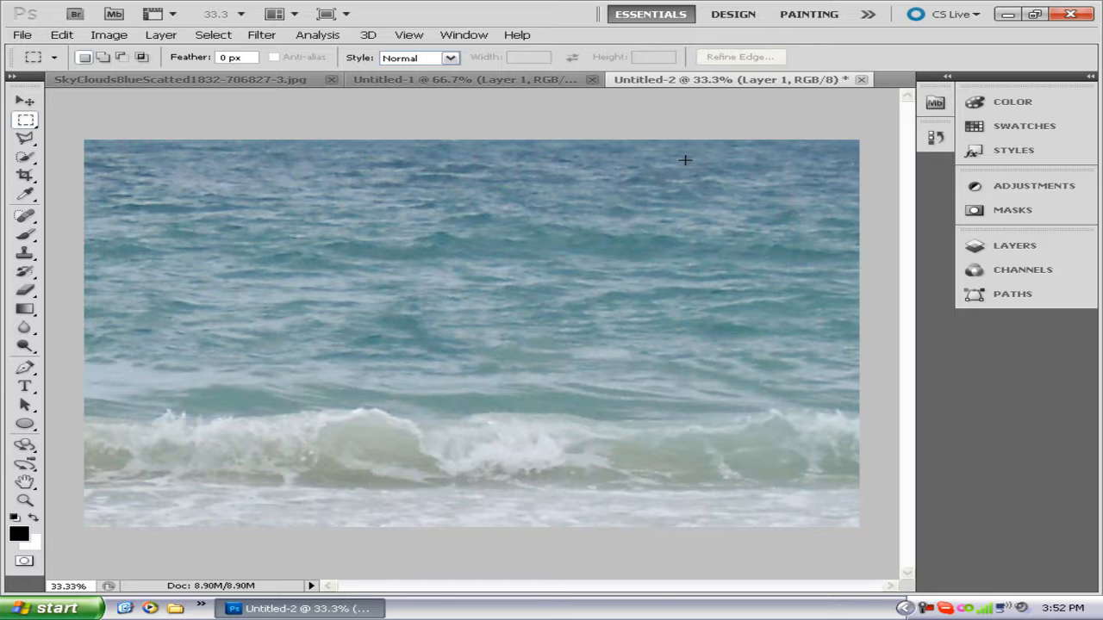
{"action": "mouse_move", "coordinate": [409, 322]}
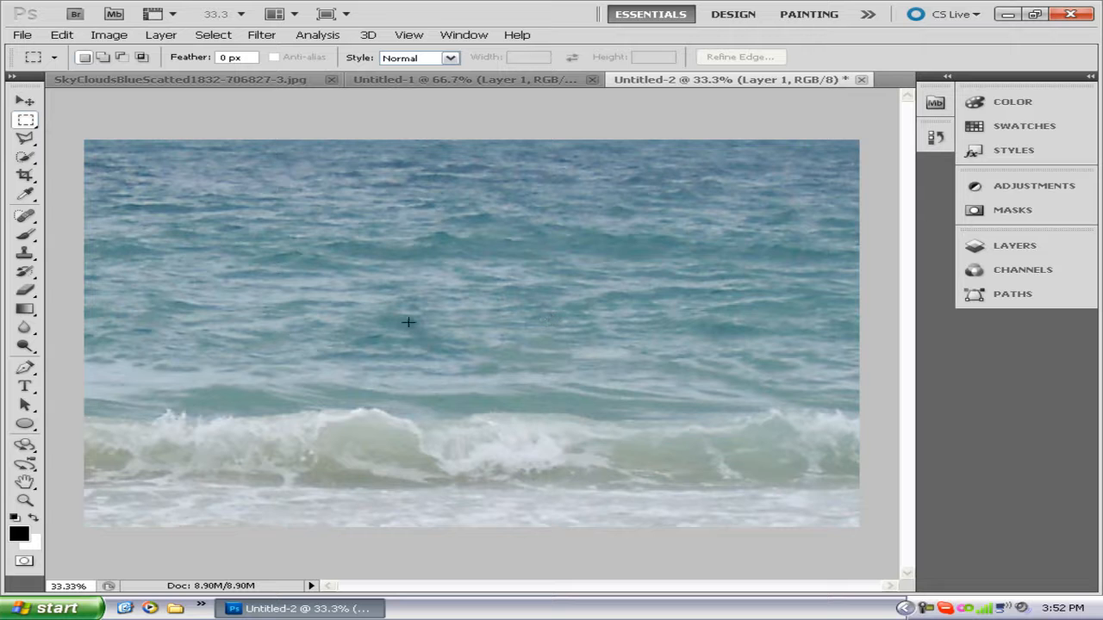
{"action": "mouse_move", "coordinate": [181, 305]}
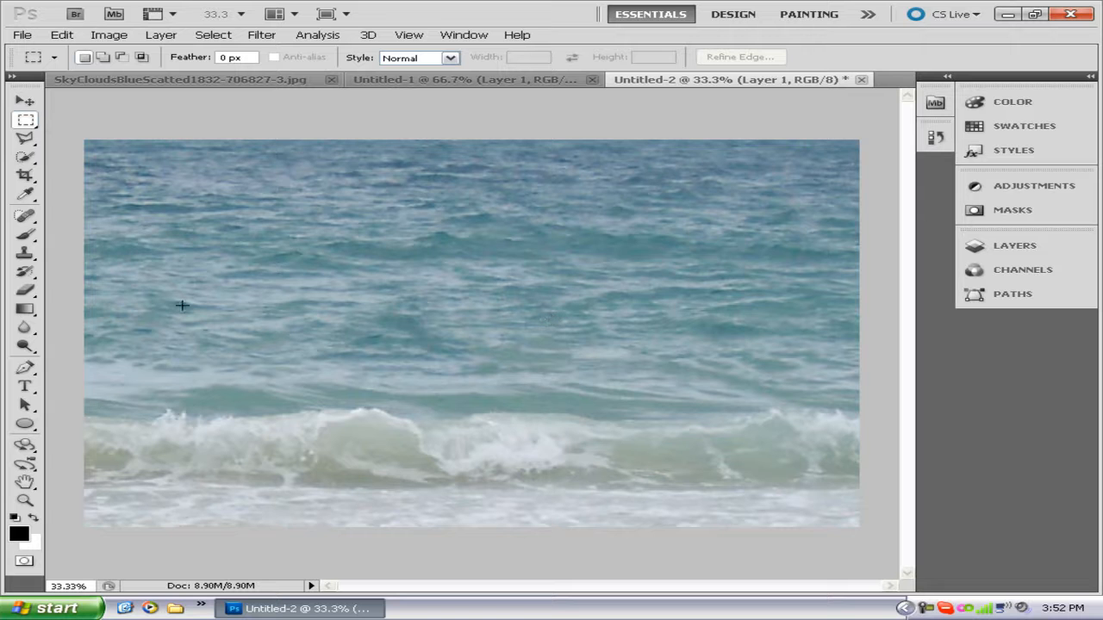